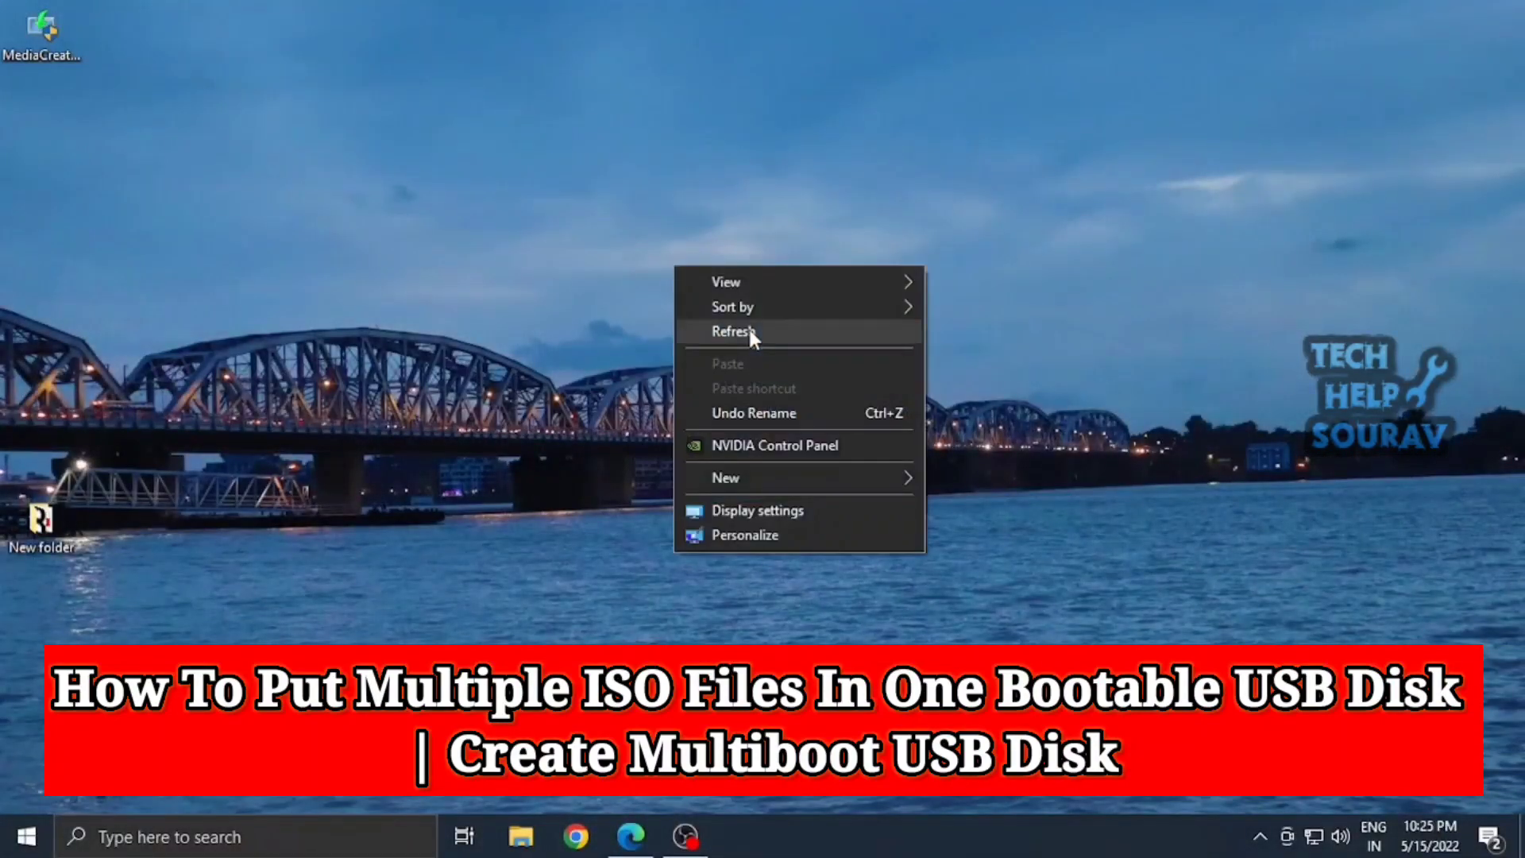
Search the web for 'ventoy' and reach the Ventoy download page.
left_click(735, 331)
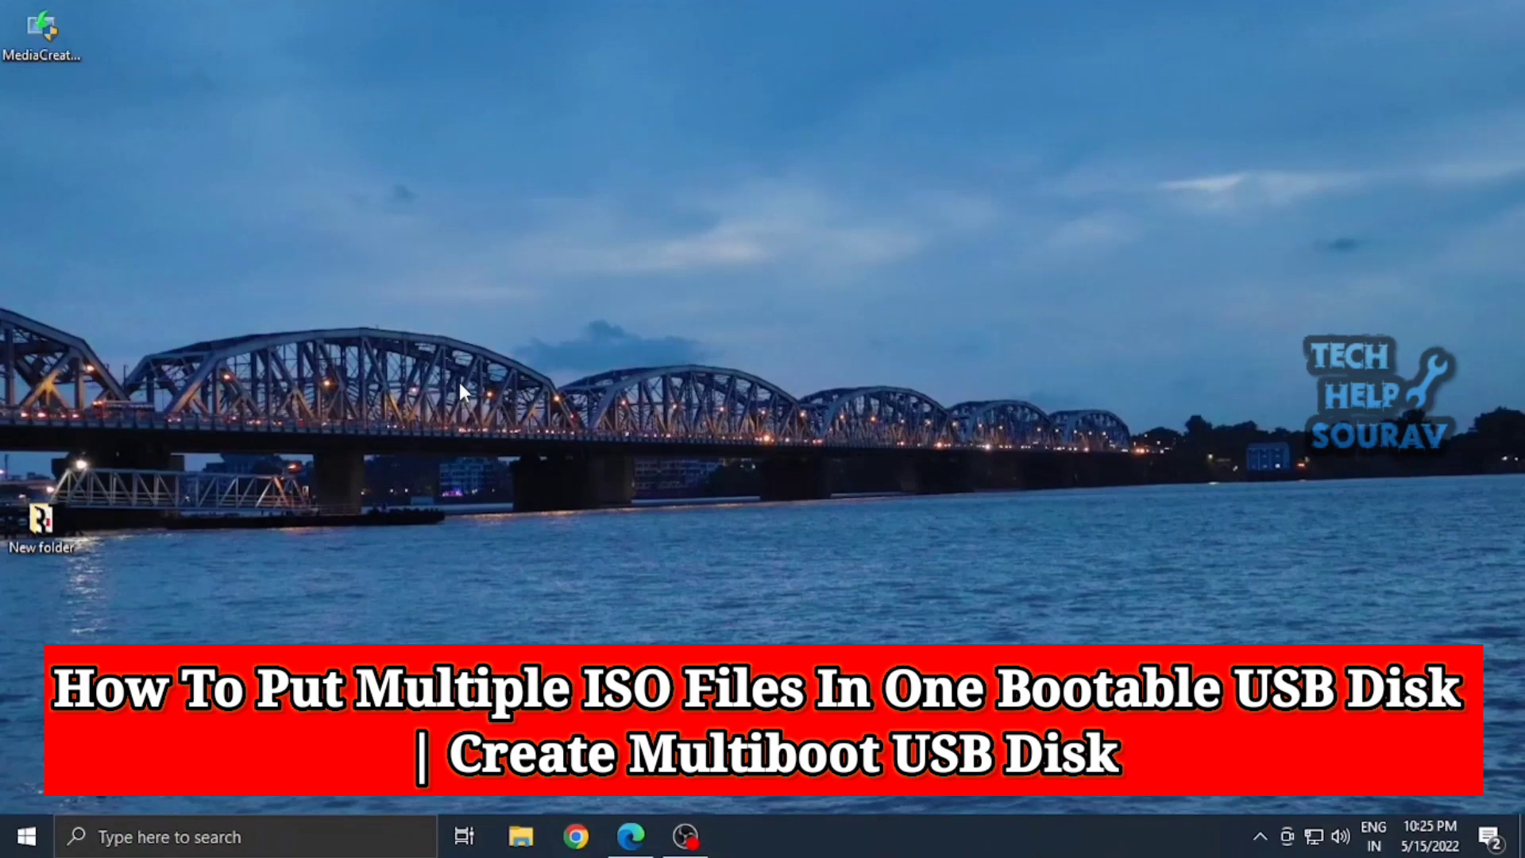
mouse_move(578, 595)
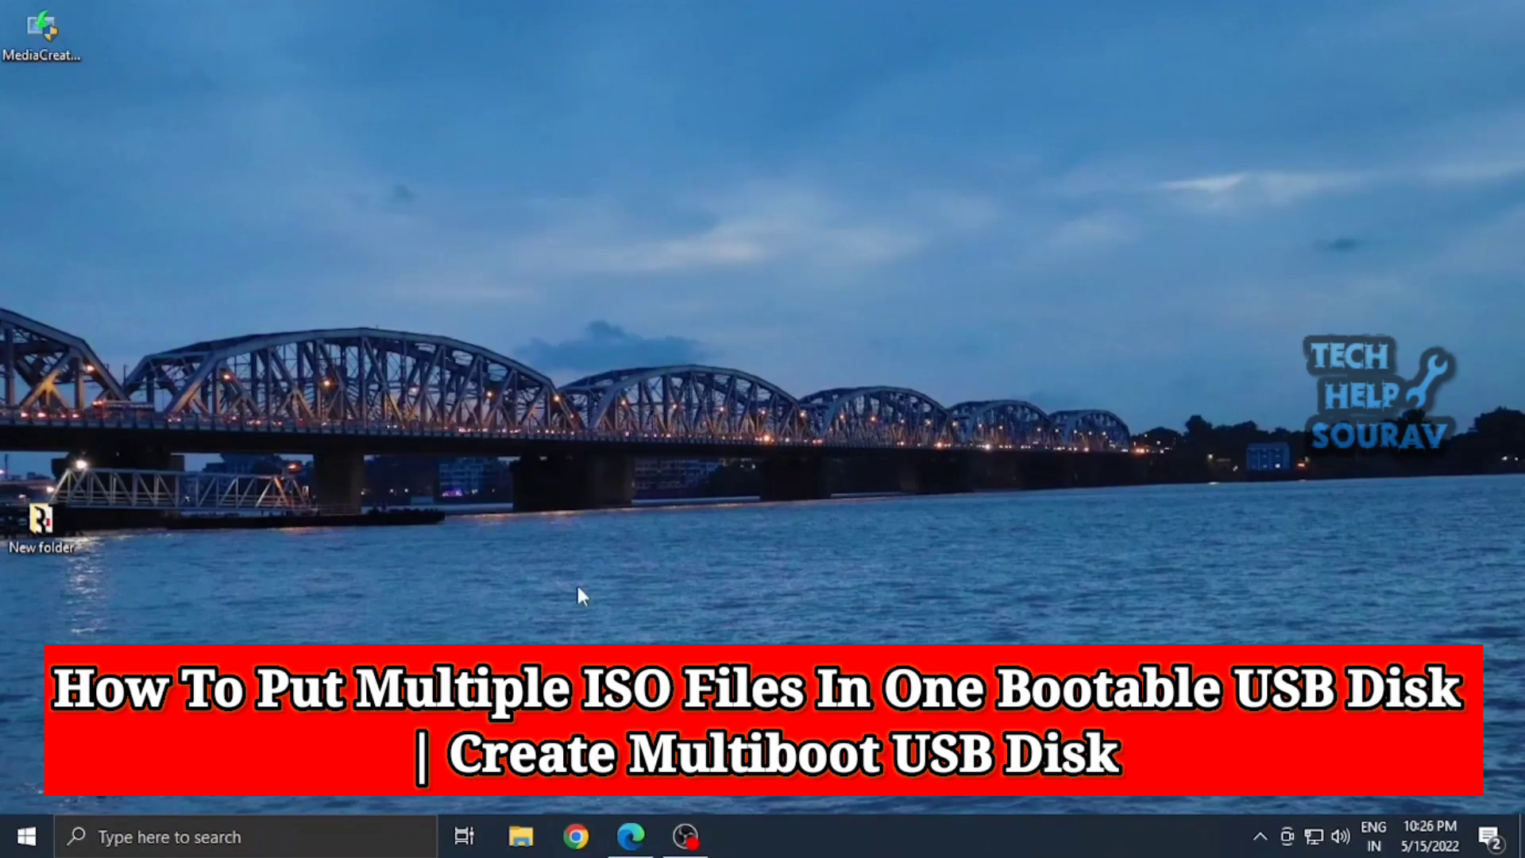
left_click(573, 837)
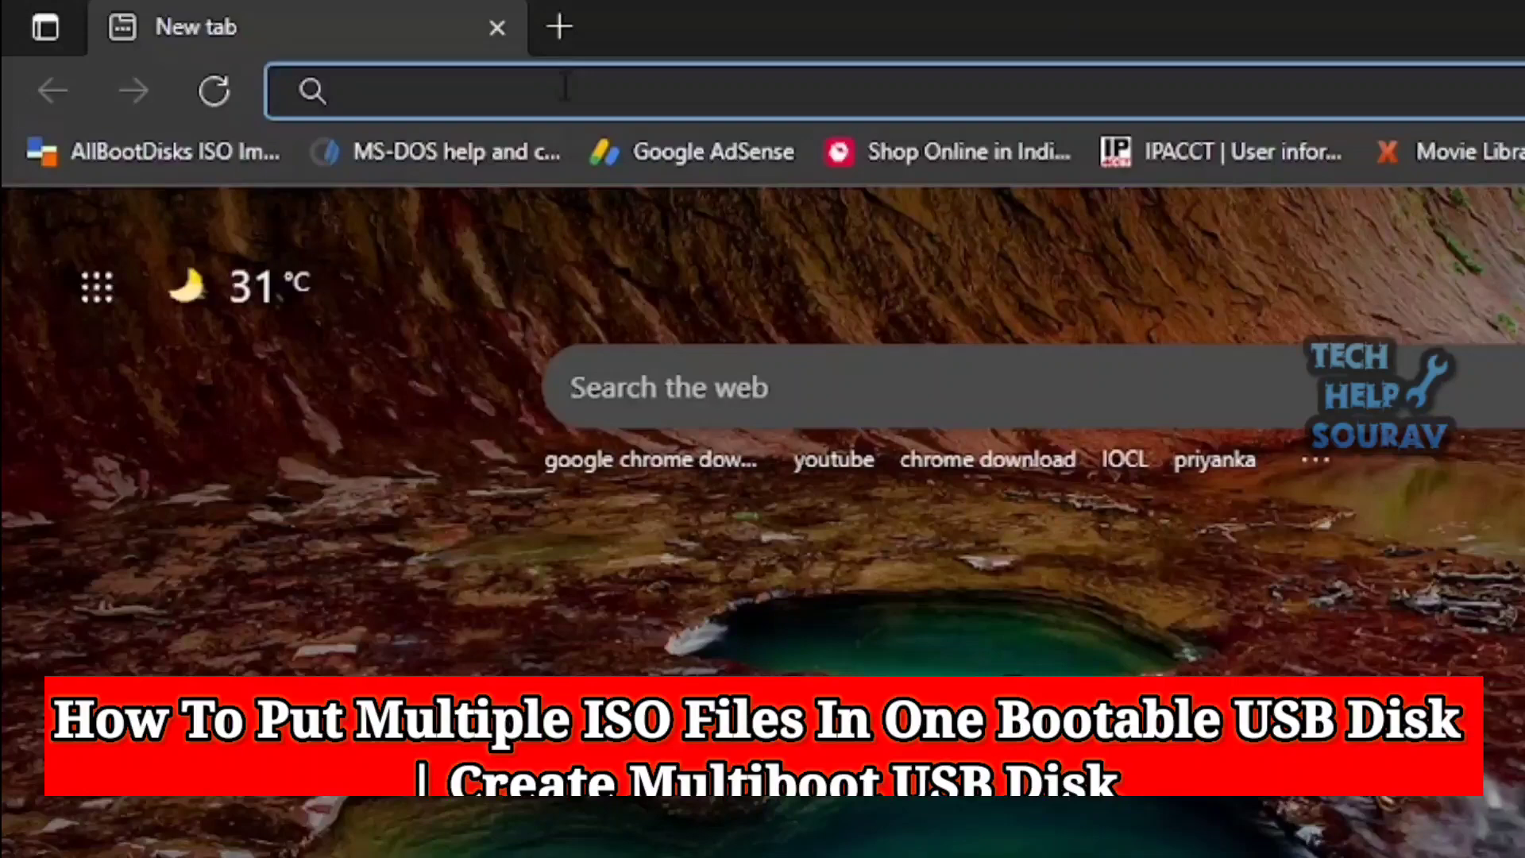
type("ventoy+download&cvid=86e1d646eac24282ae1e42088b0c420c&a...")
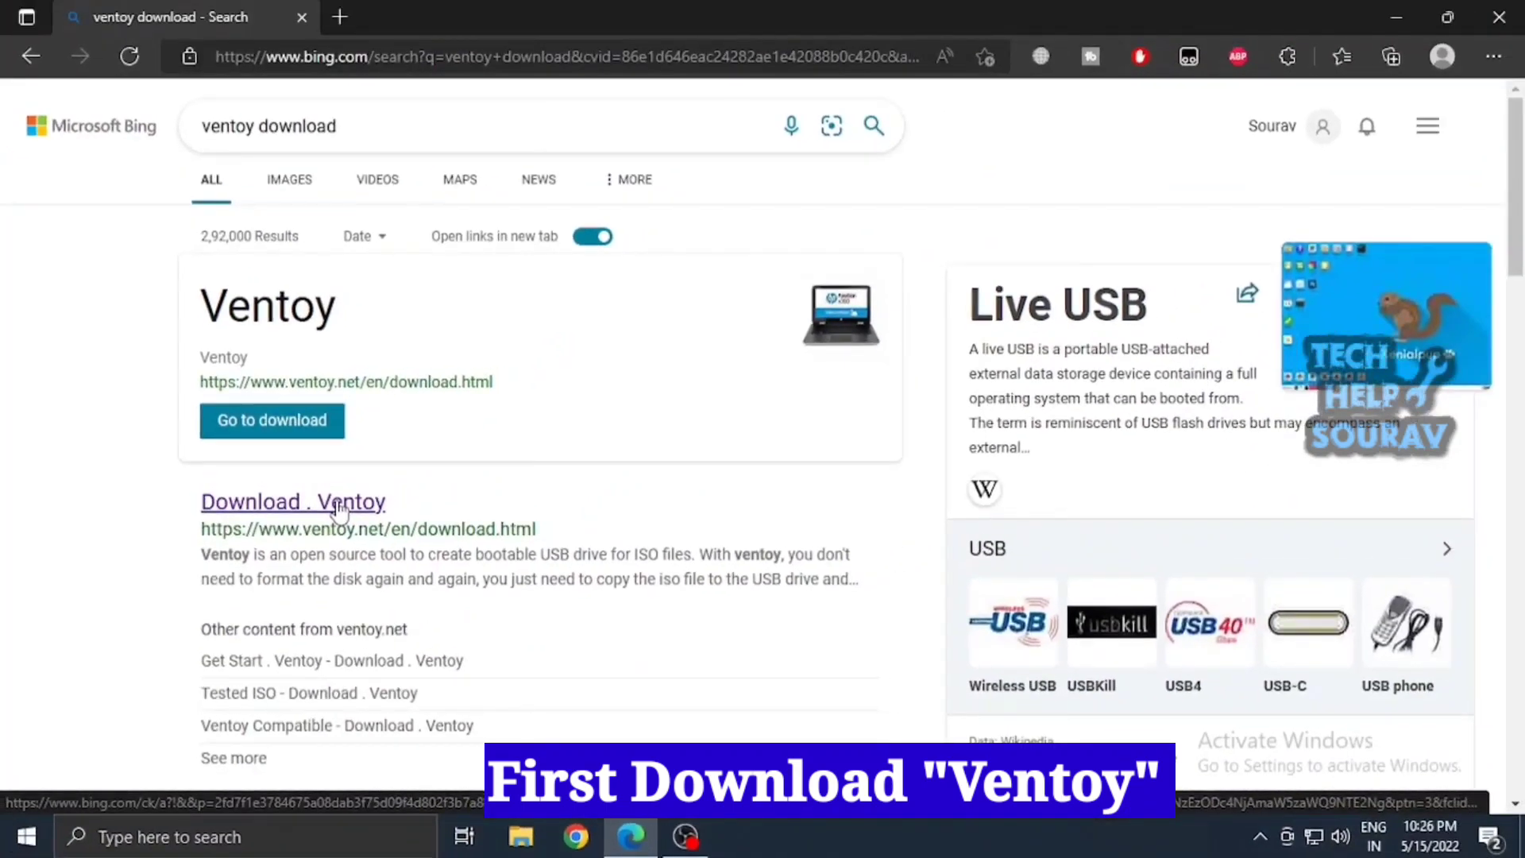
left_click(293, 500)
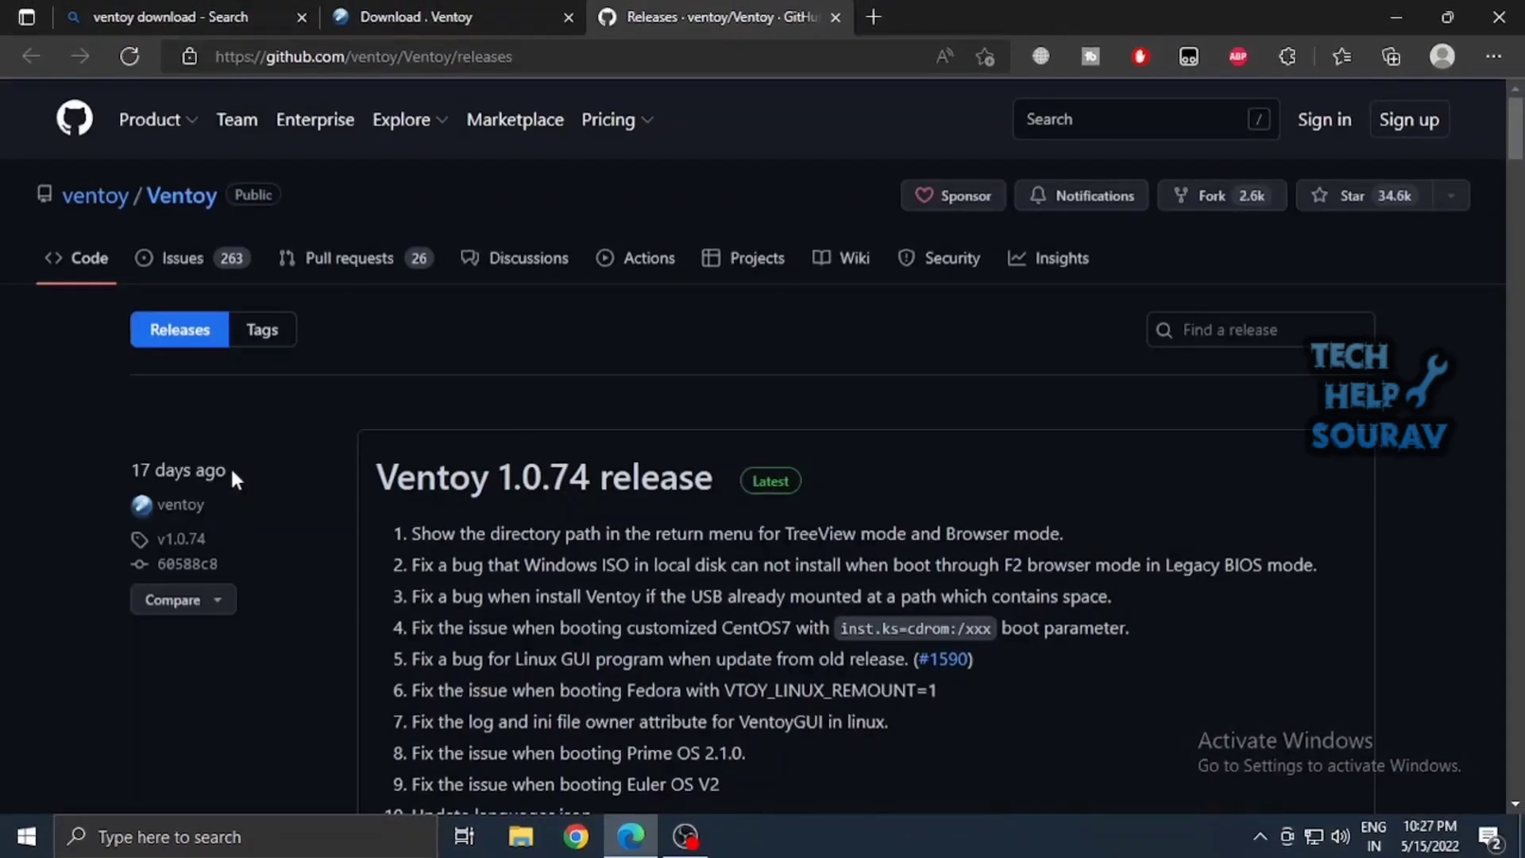
Download ventoy-1.0.74-windows.zip from GitHub releases and save it to the Desktop.
scroll("down", 3)
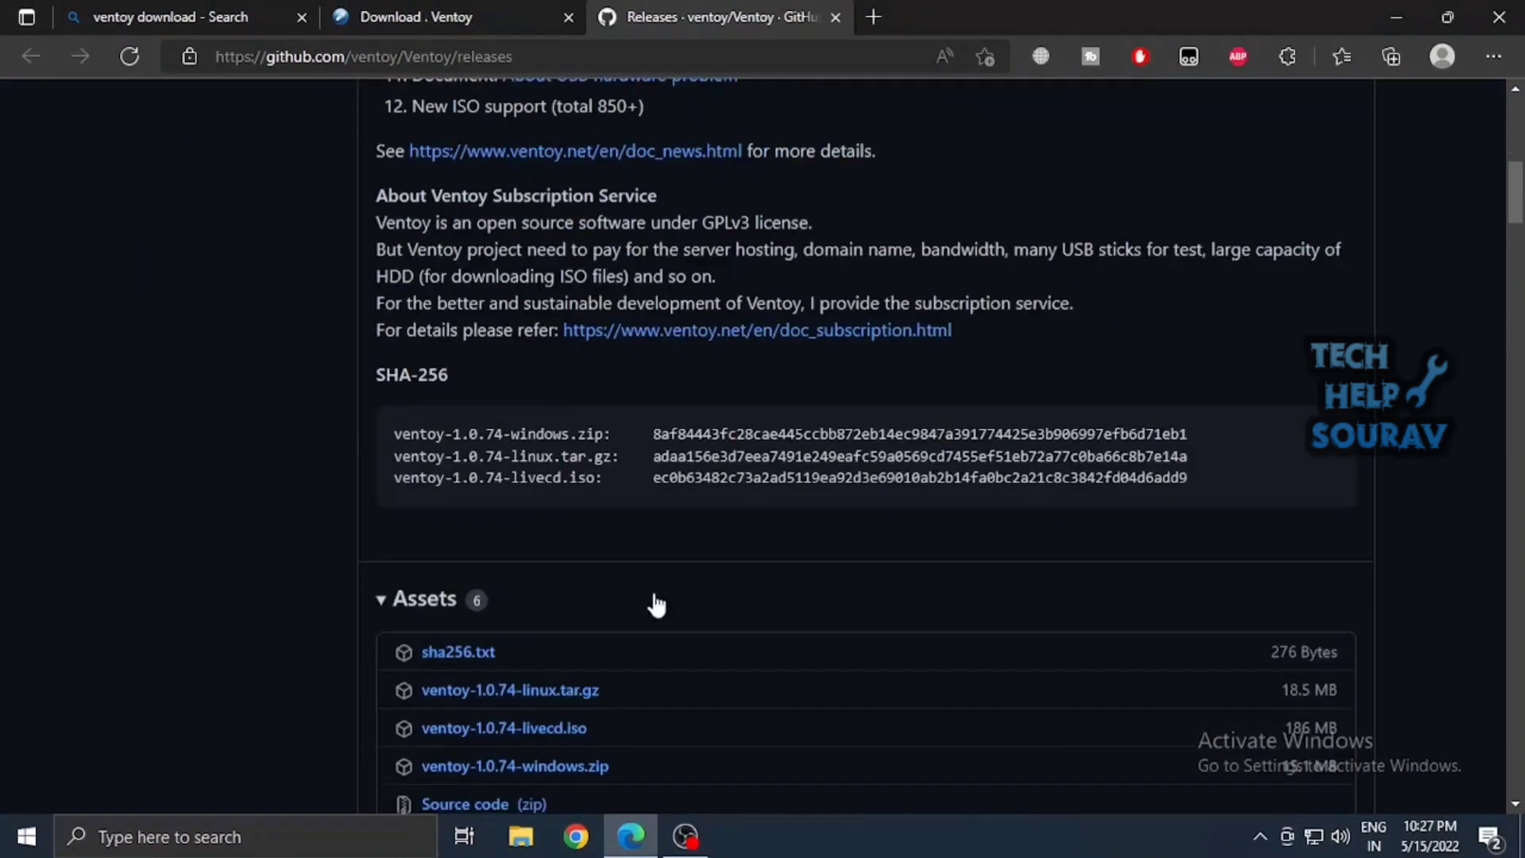
scroll("down", 3)
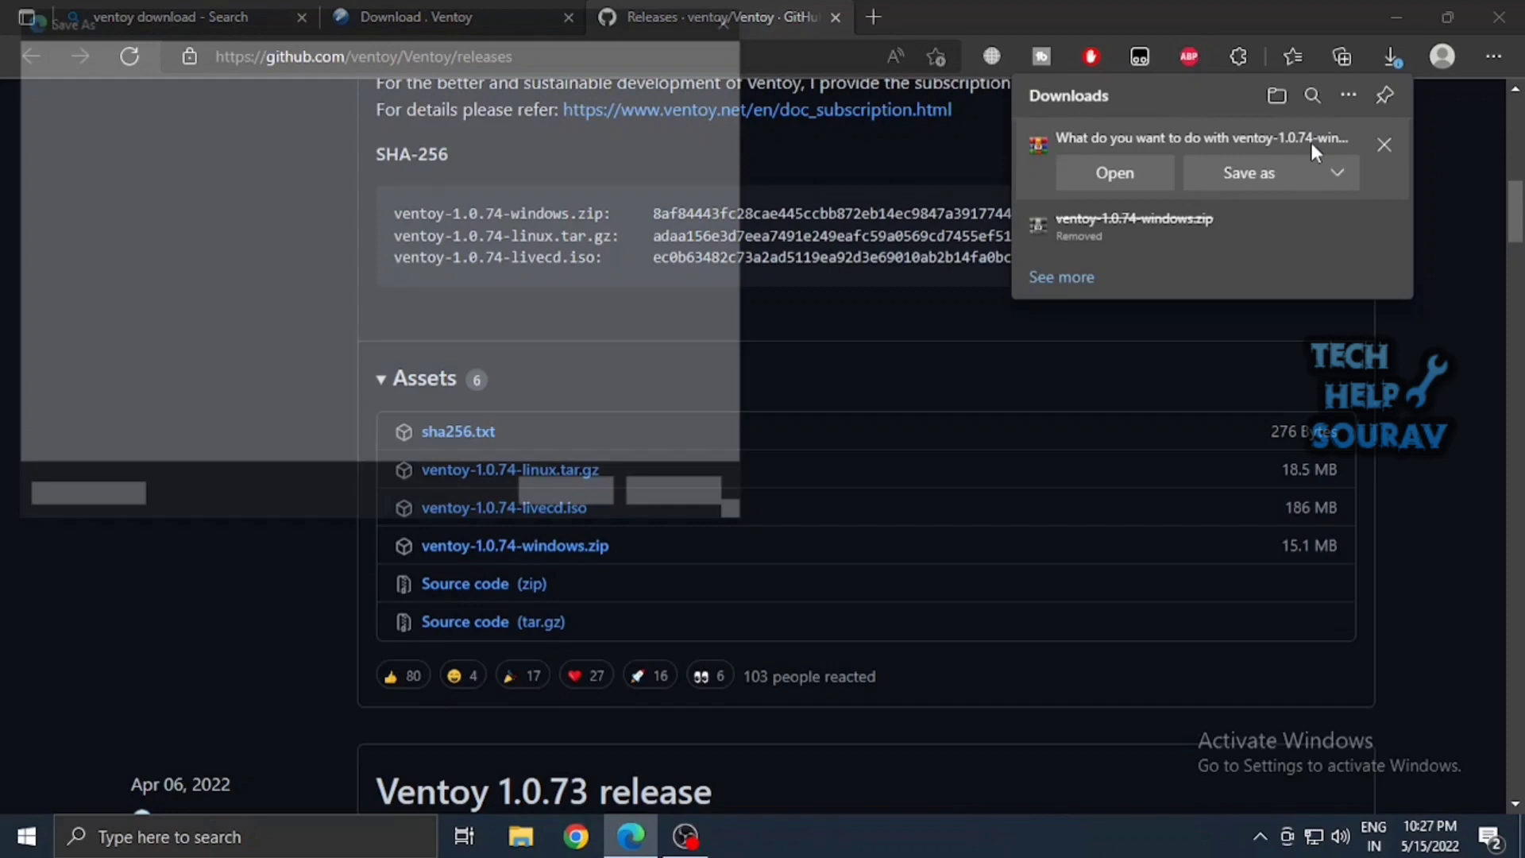
left_click(1248, 172)
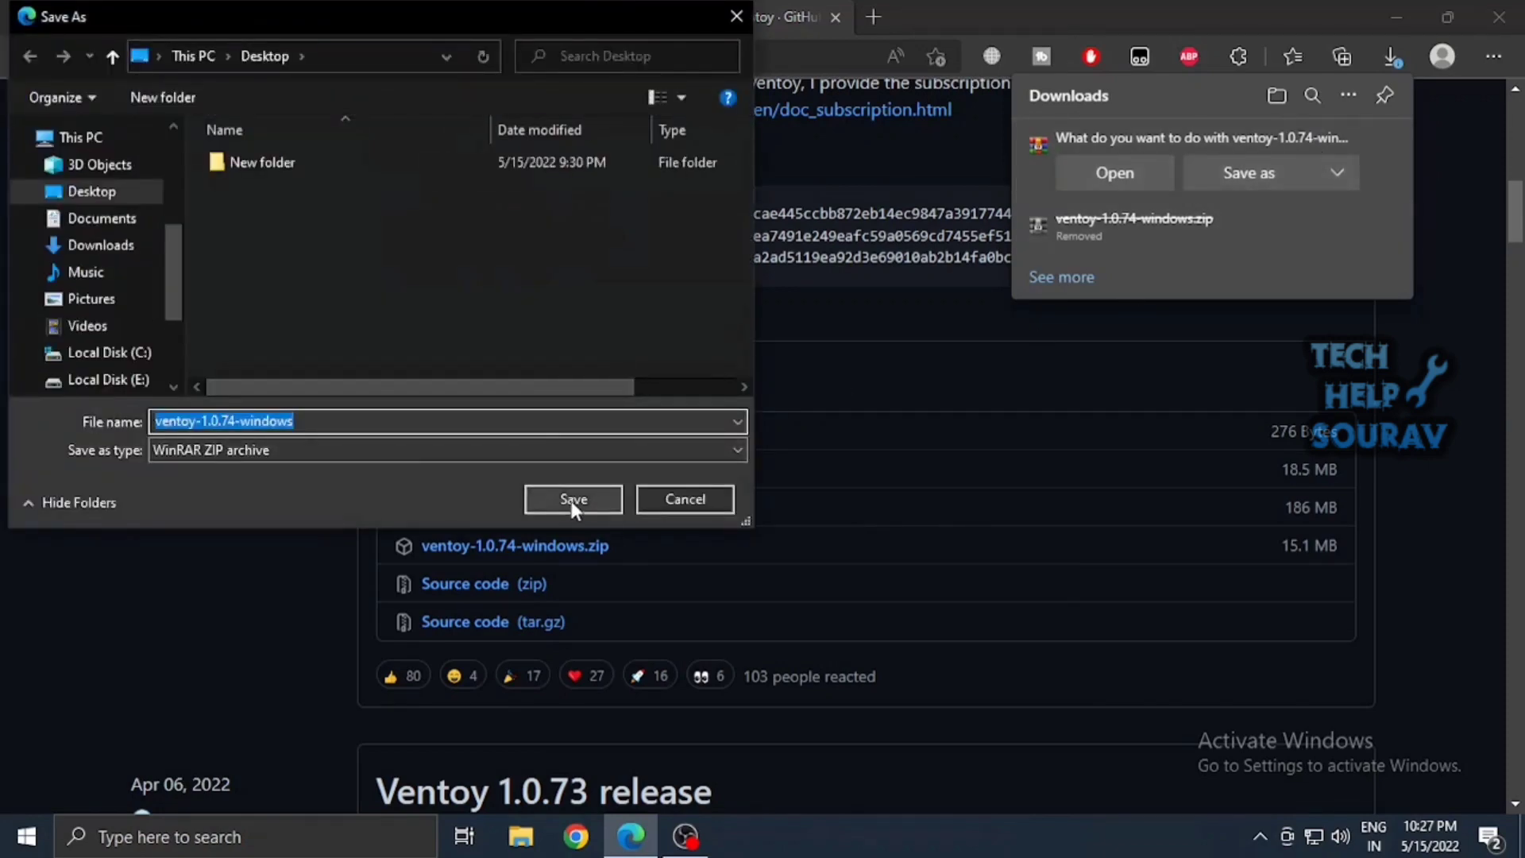
left_click(573, 498)
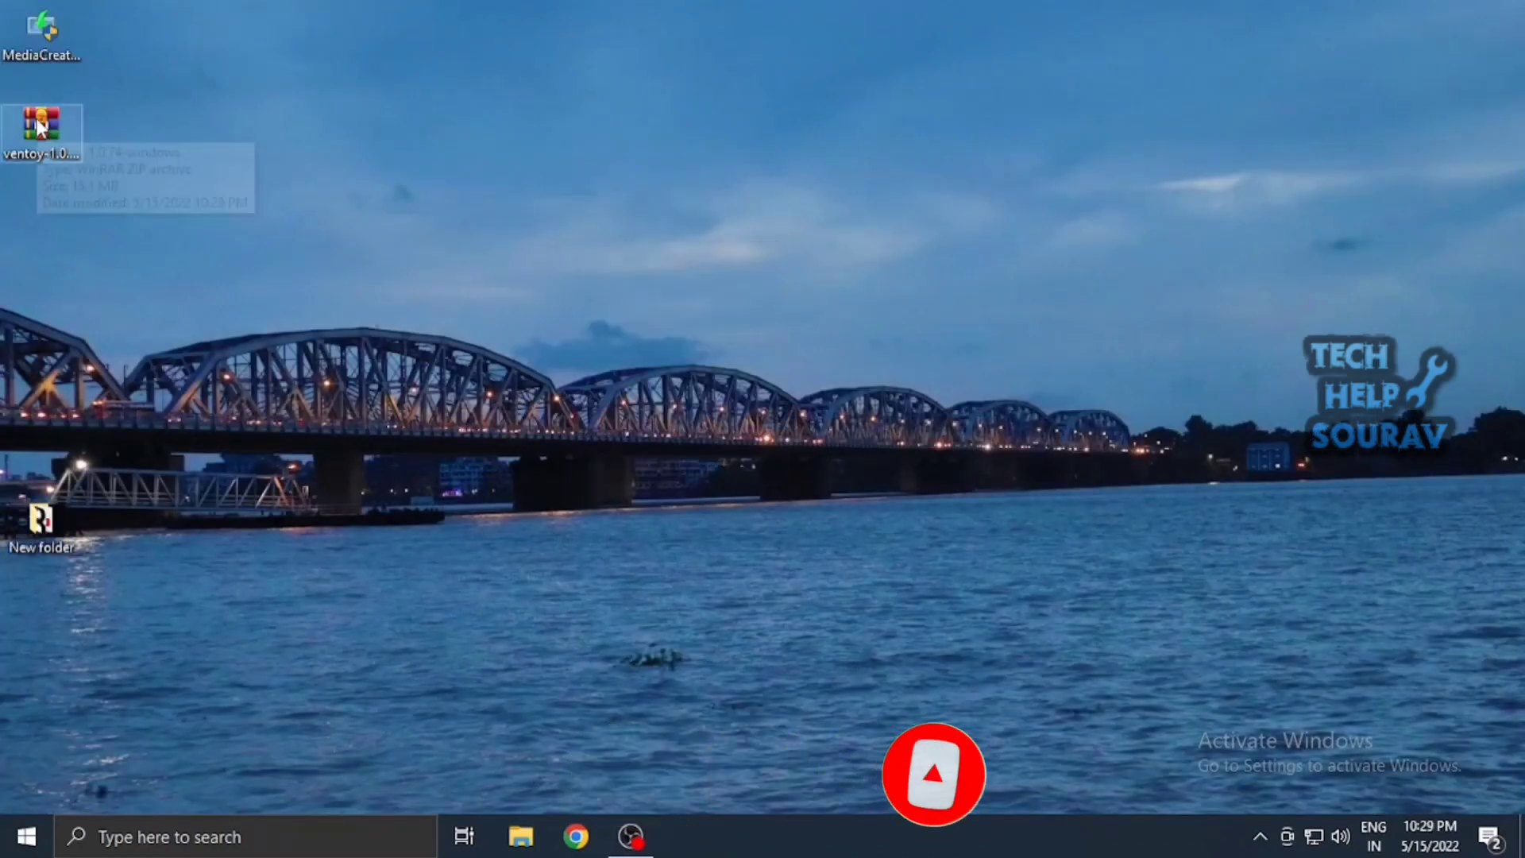
Extract the Ventoy zip on the desktop and launch Ventoy2Disk from the ventoy-1.0.74 folder.
left_click_drag(41, 127, 459, 238)
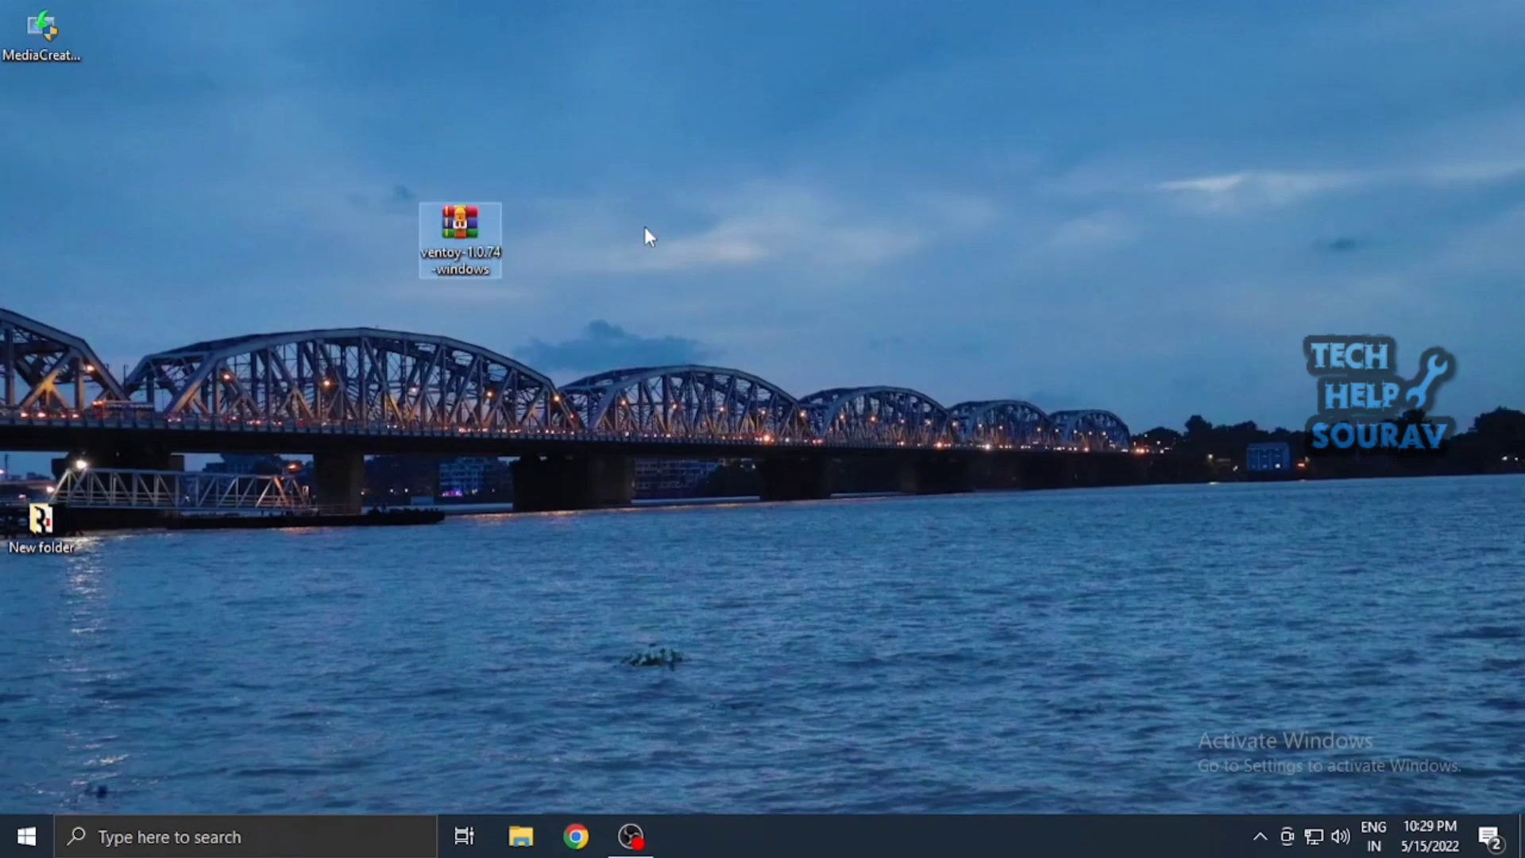
double_click(457, 239)
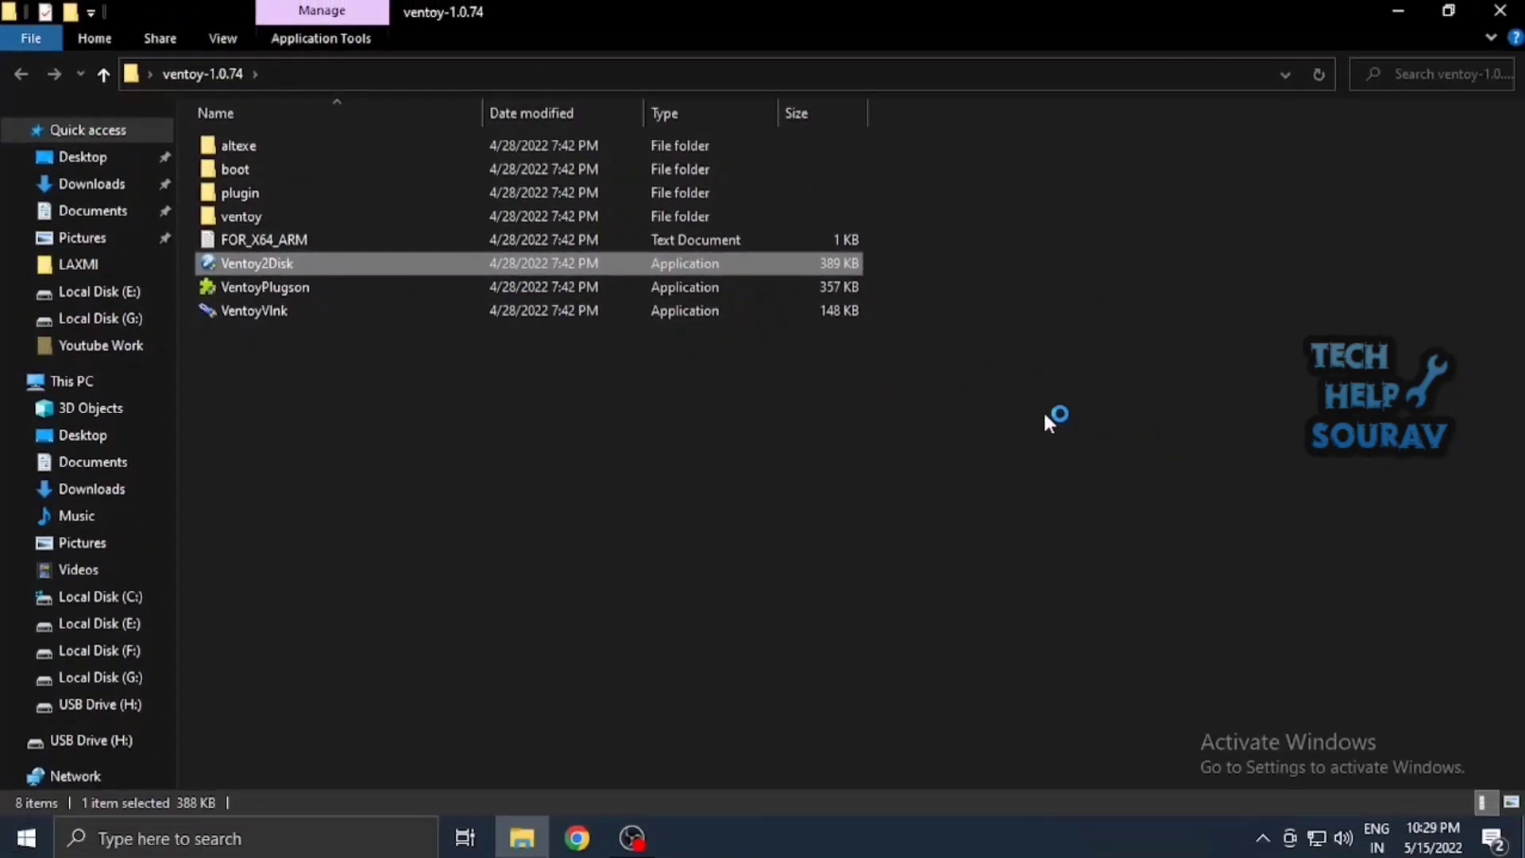
double_click(256, 262)
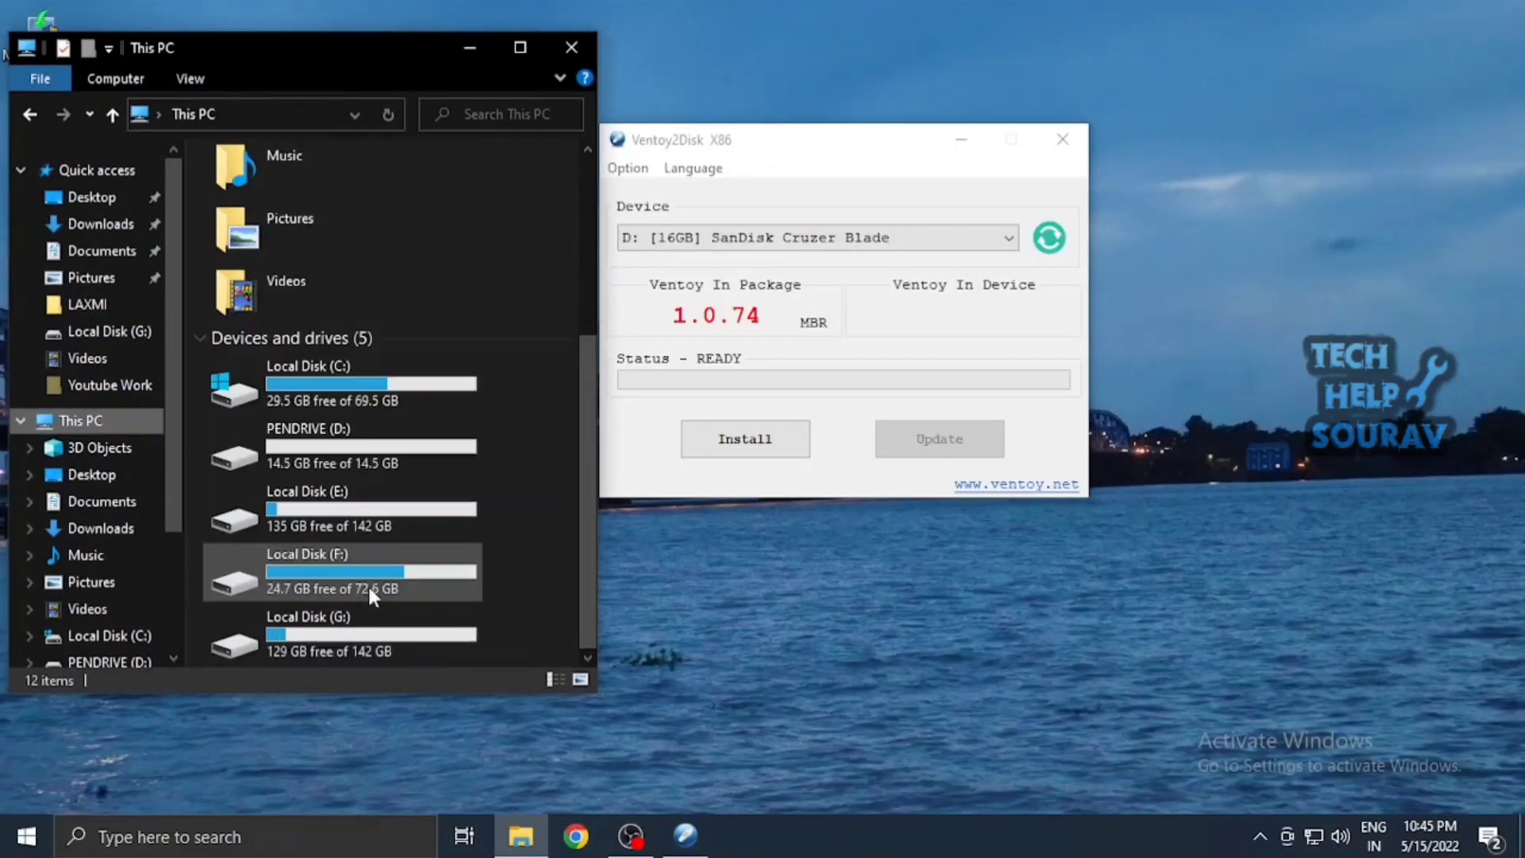
Install Ventoy onto D: SanDisk Cruzer Blade and acknowledge the success message.
left_click(816, 236)
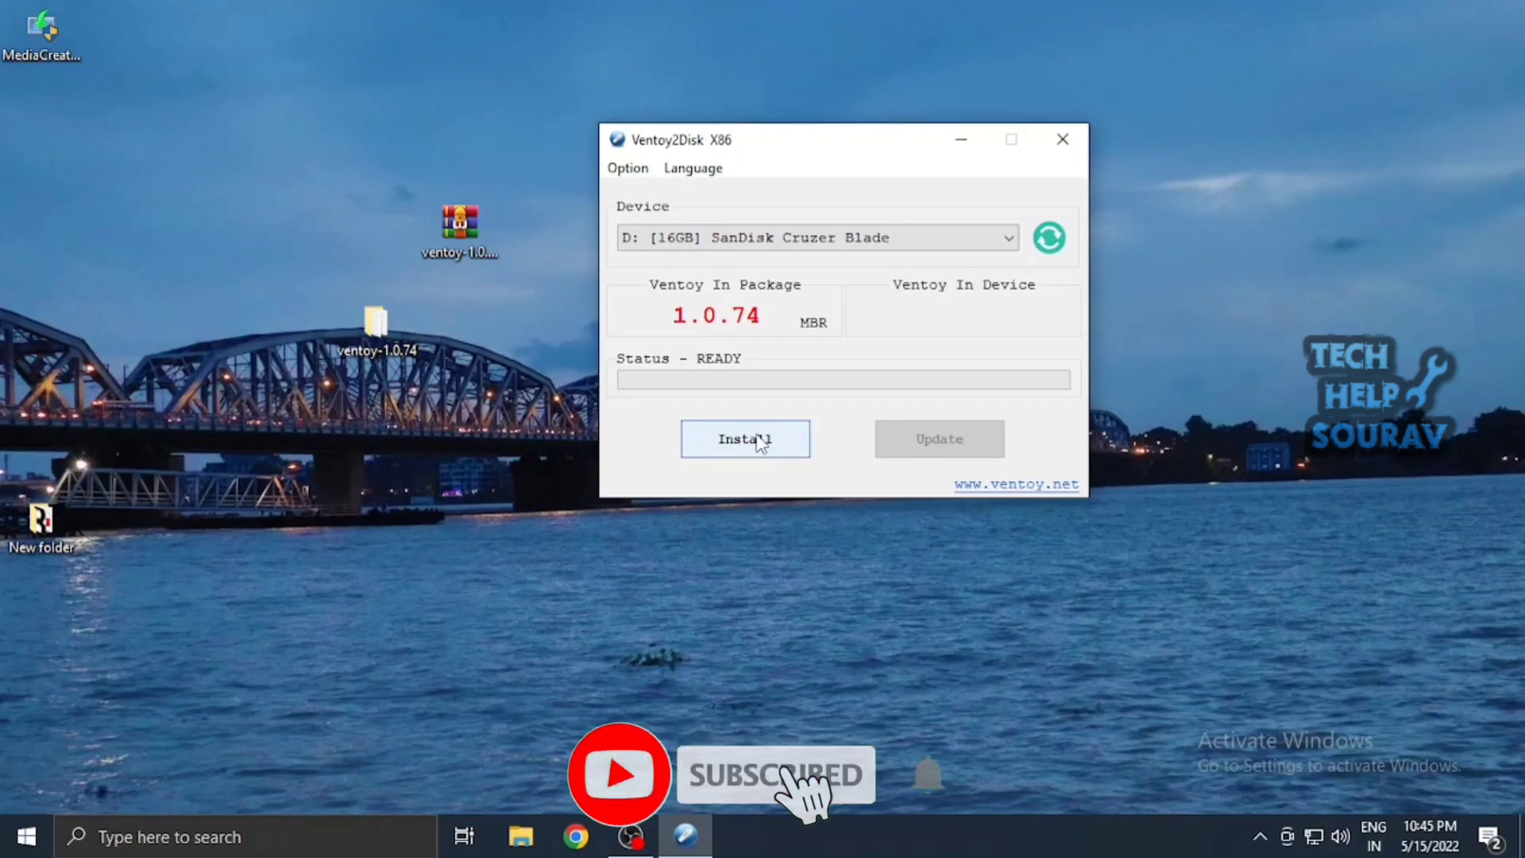
left_click(743, 438)
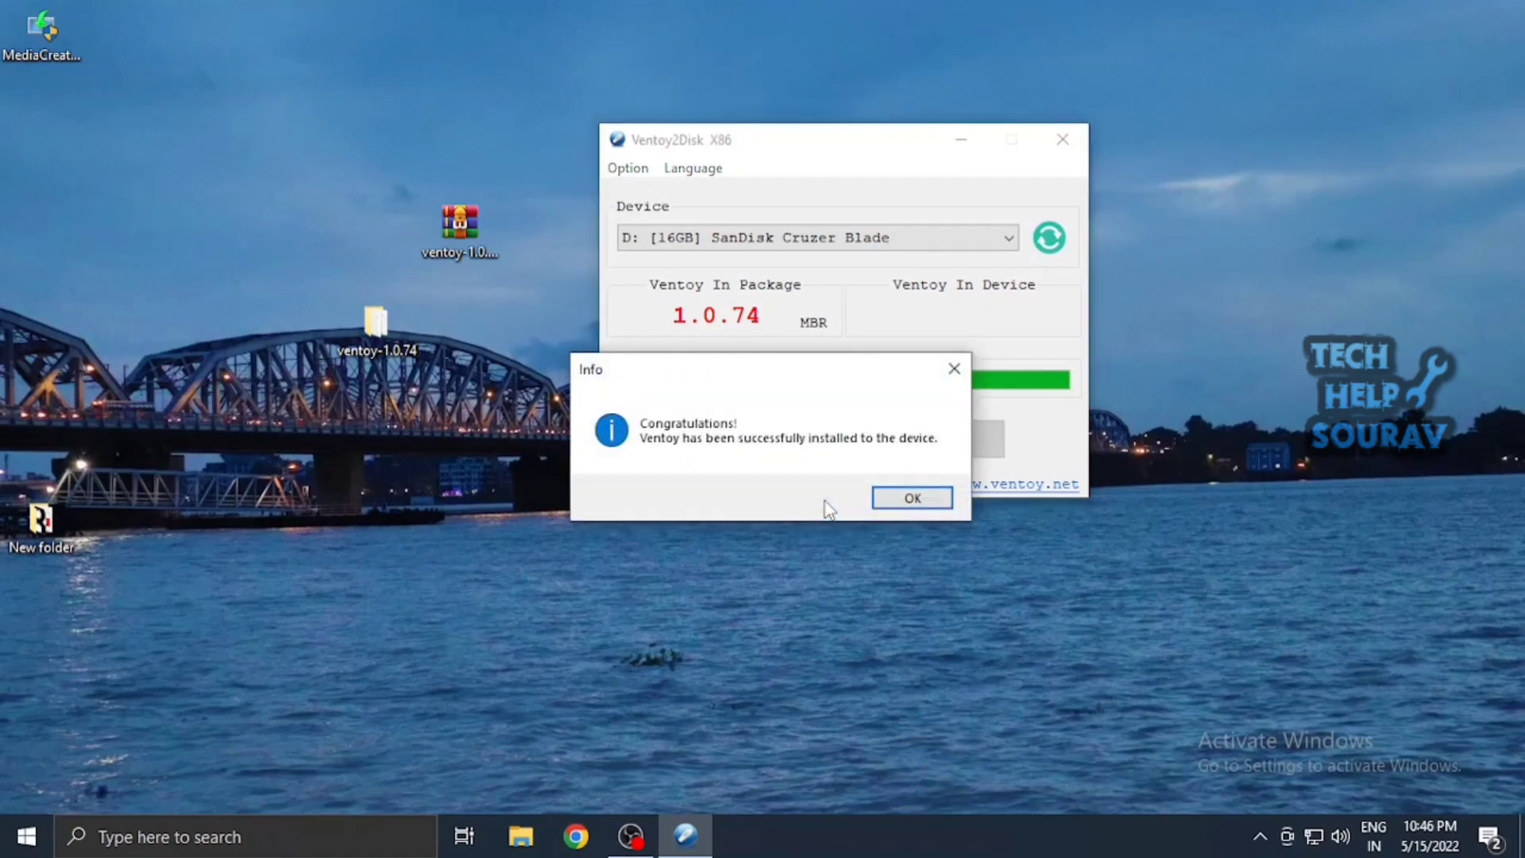
mouse_move(660, 478)
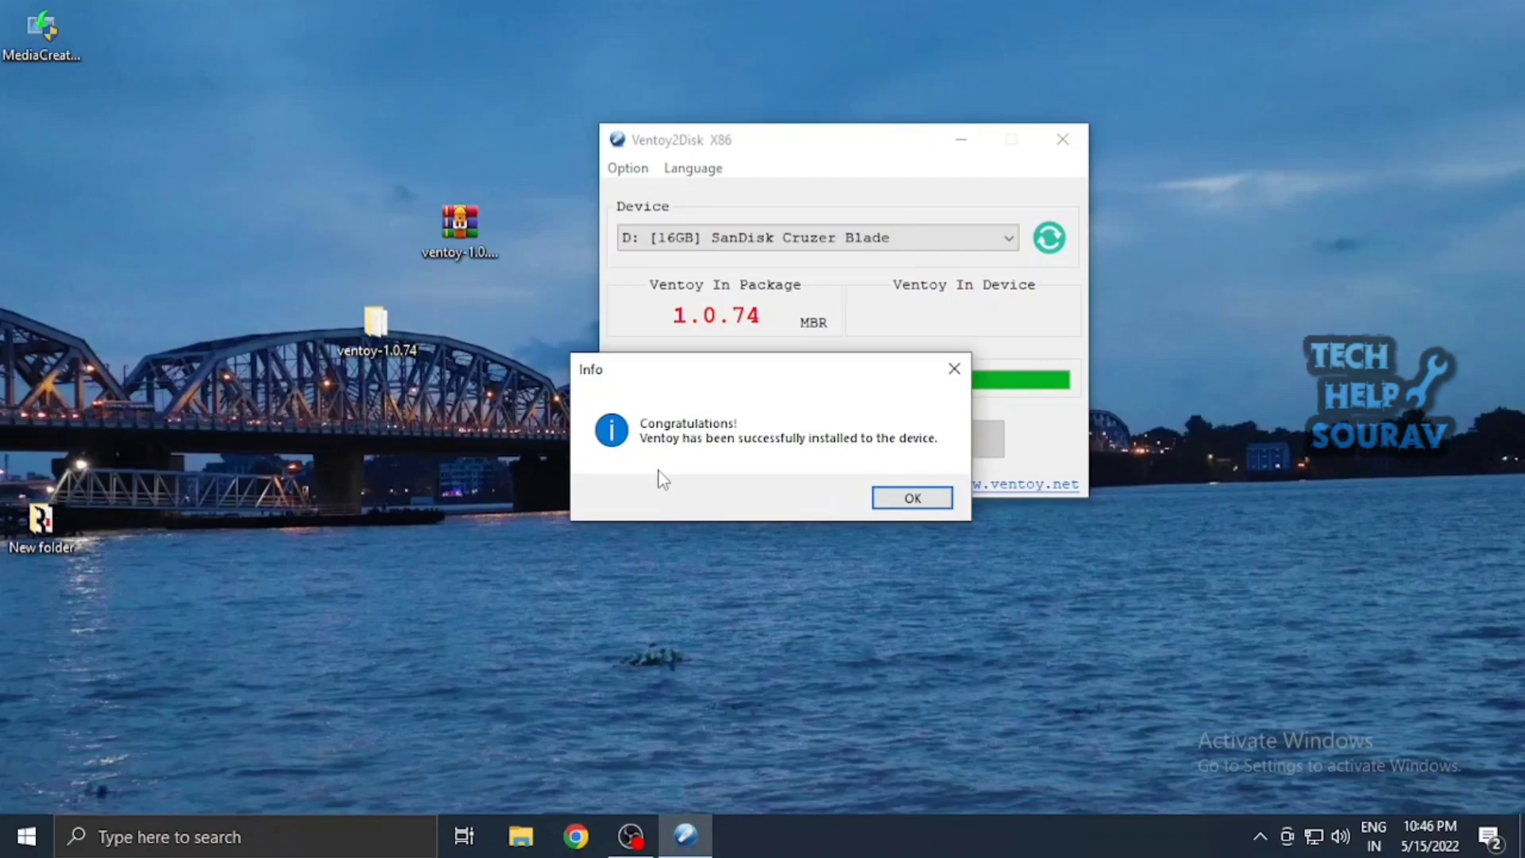
left_click(910, 497)
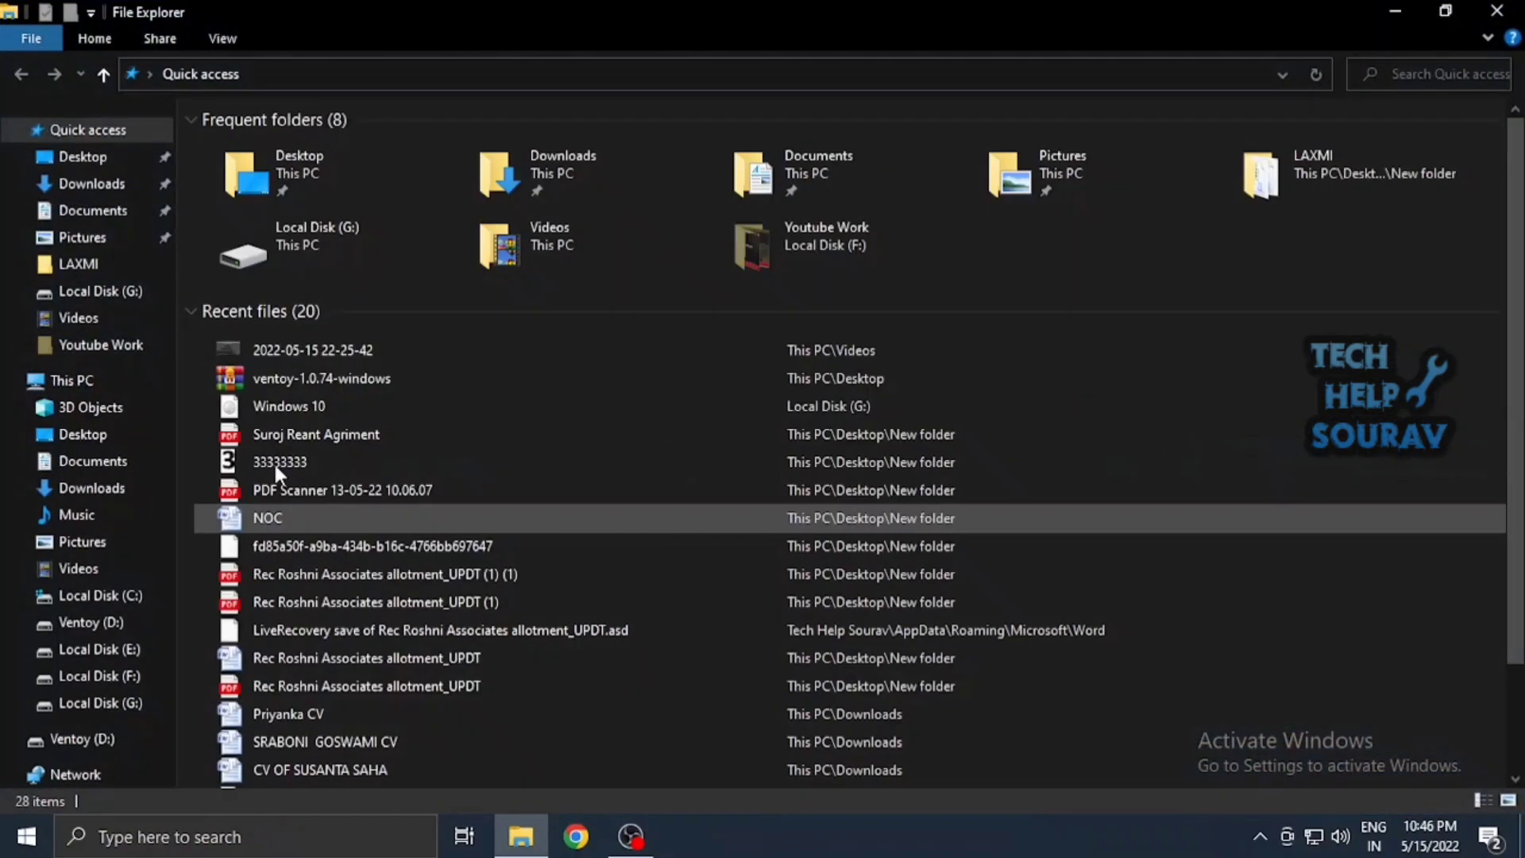
Open Local Disk (G:) from This PC to copy the Windows 10 and 11 ISOs to Ventoy (D:).
left_click(70, 379)
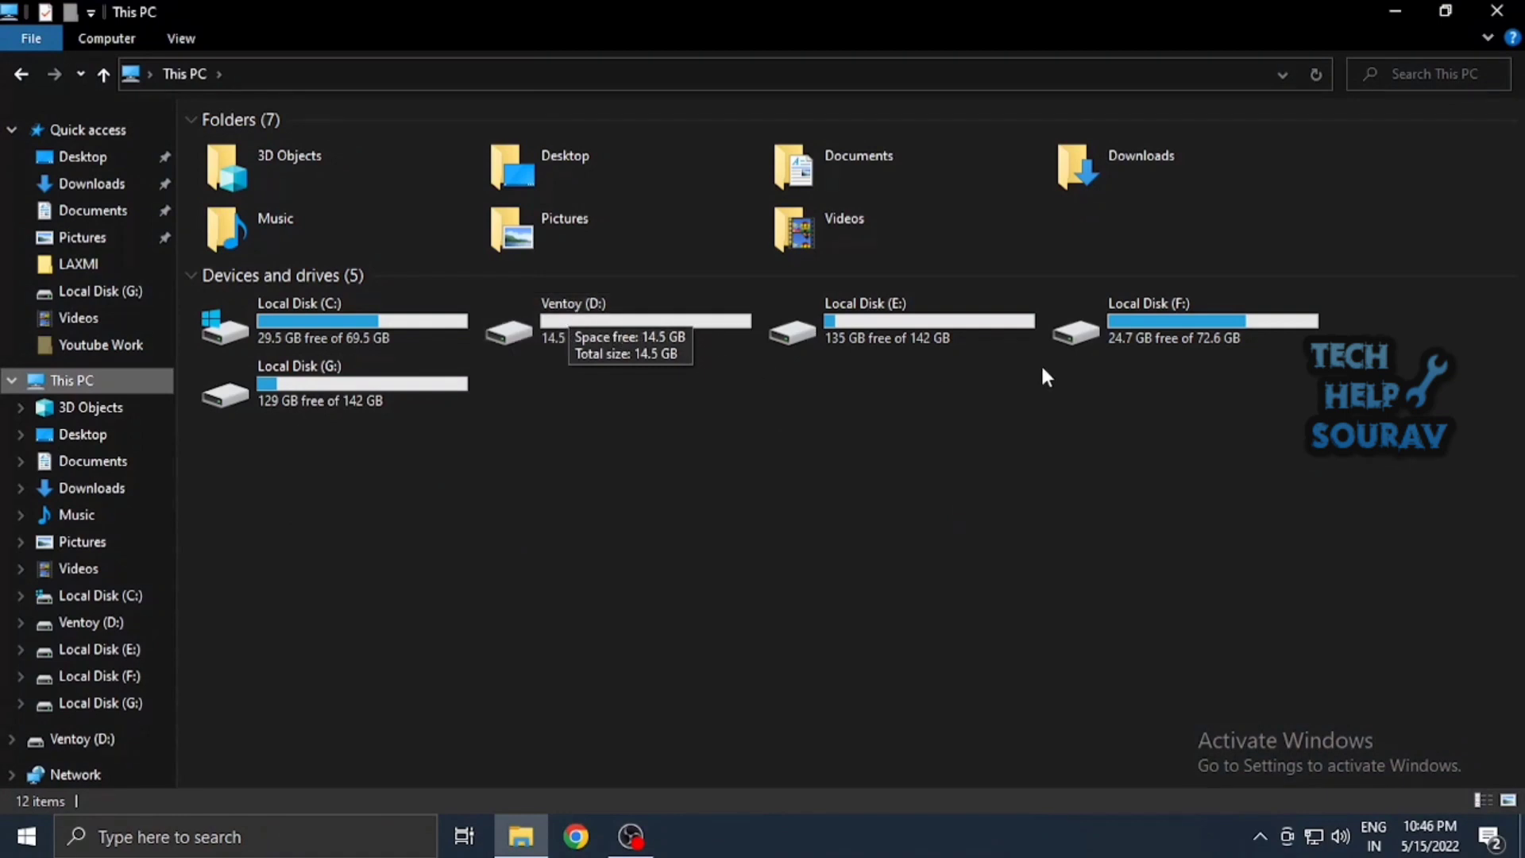
double_click(301, 384)
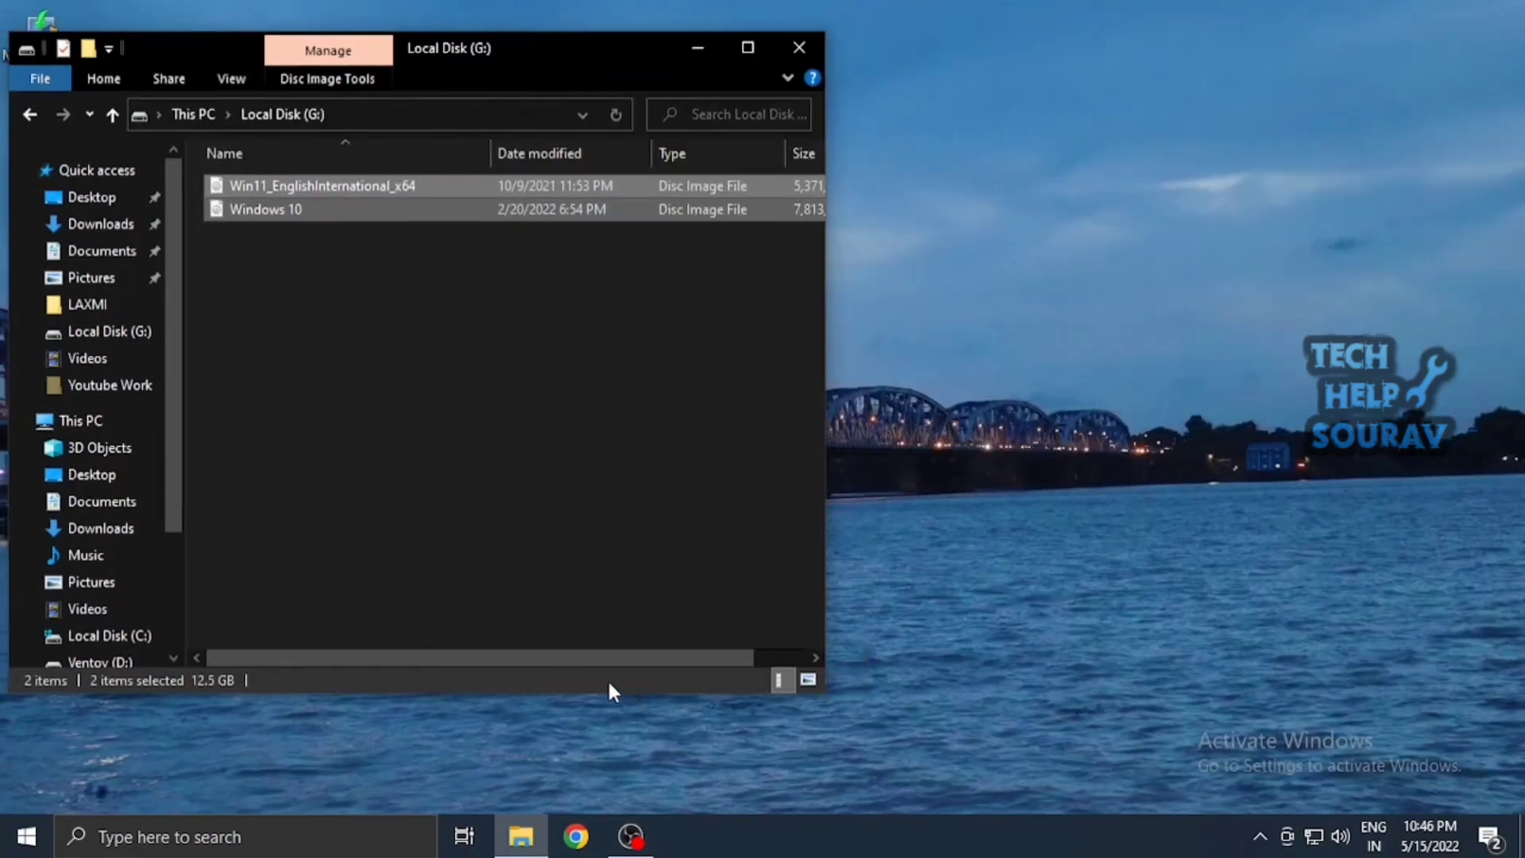
left_click(24, 837)
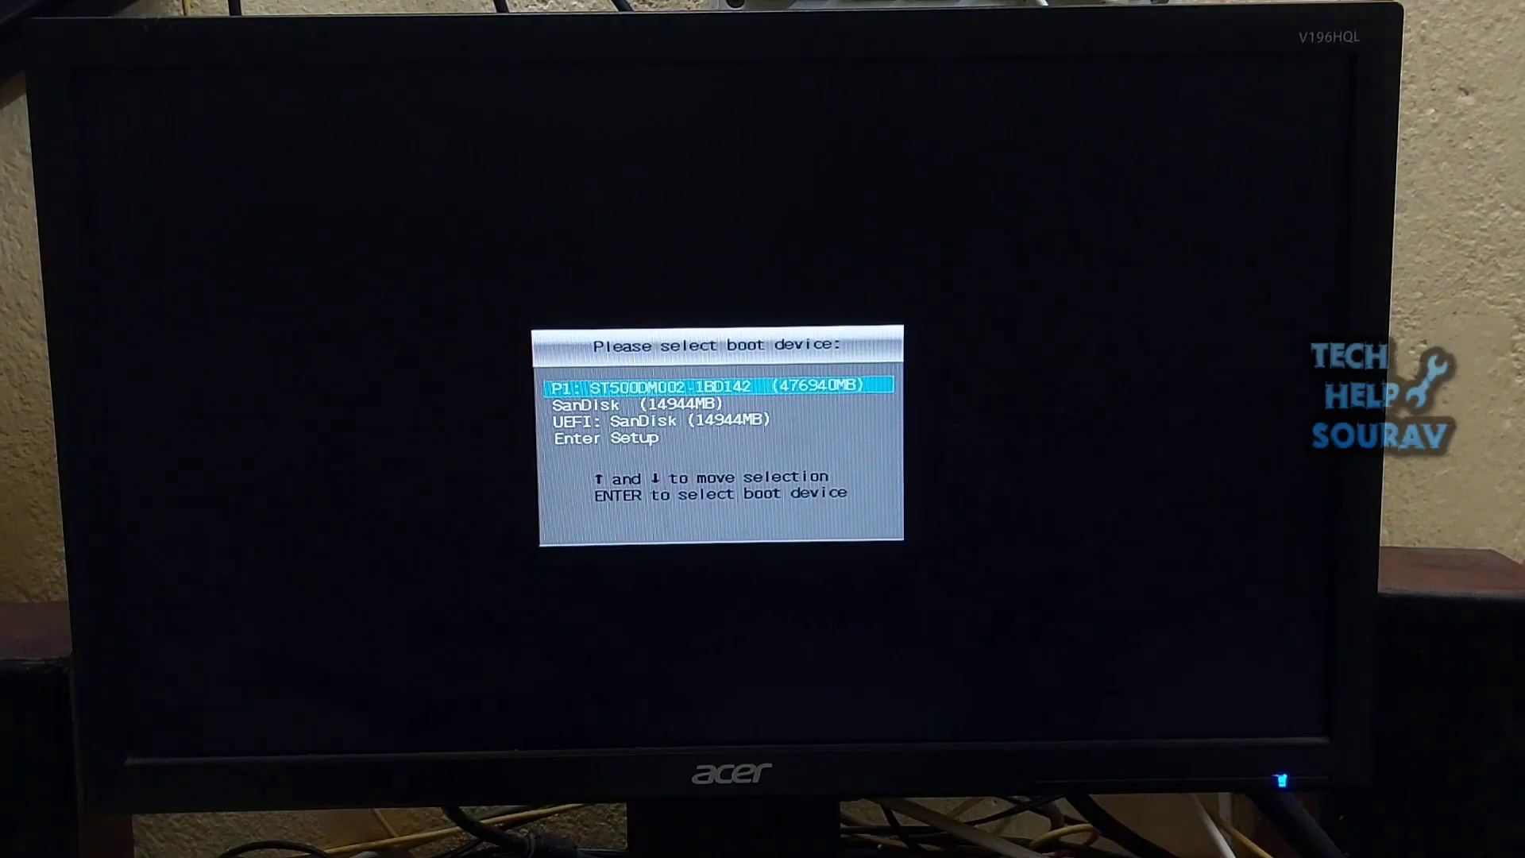
Highlight SanDisk (14944MB) in the boot menu and boot from it.
key("Down")
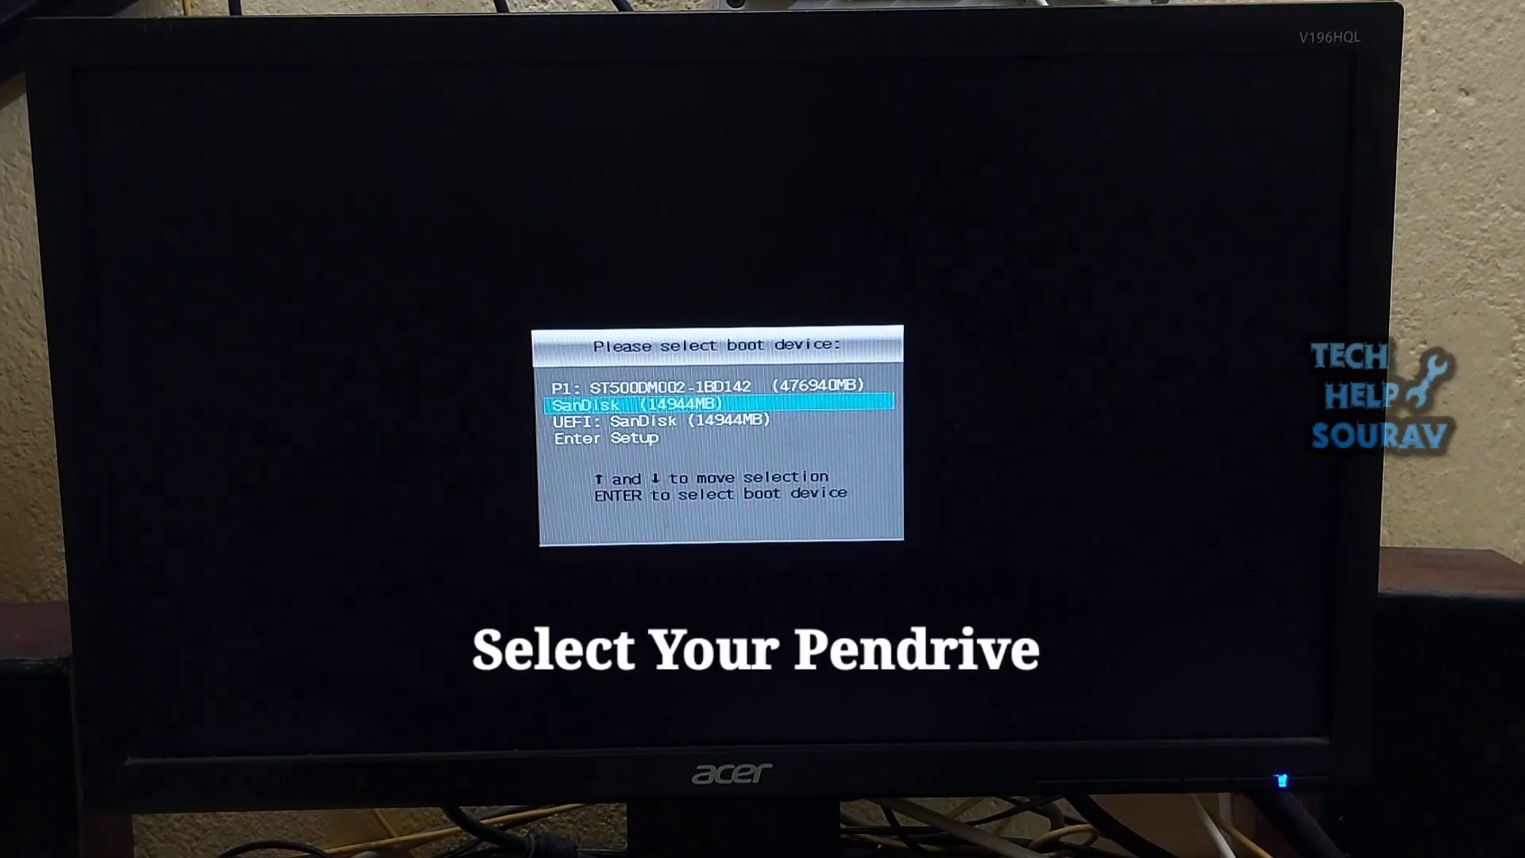
key("Down")
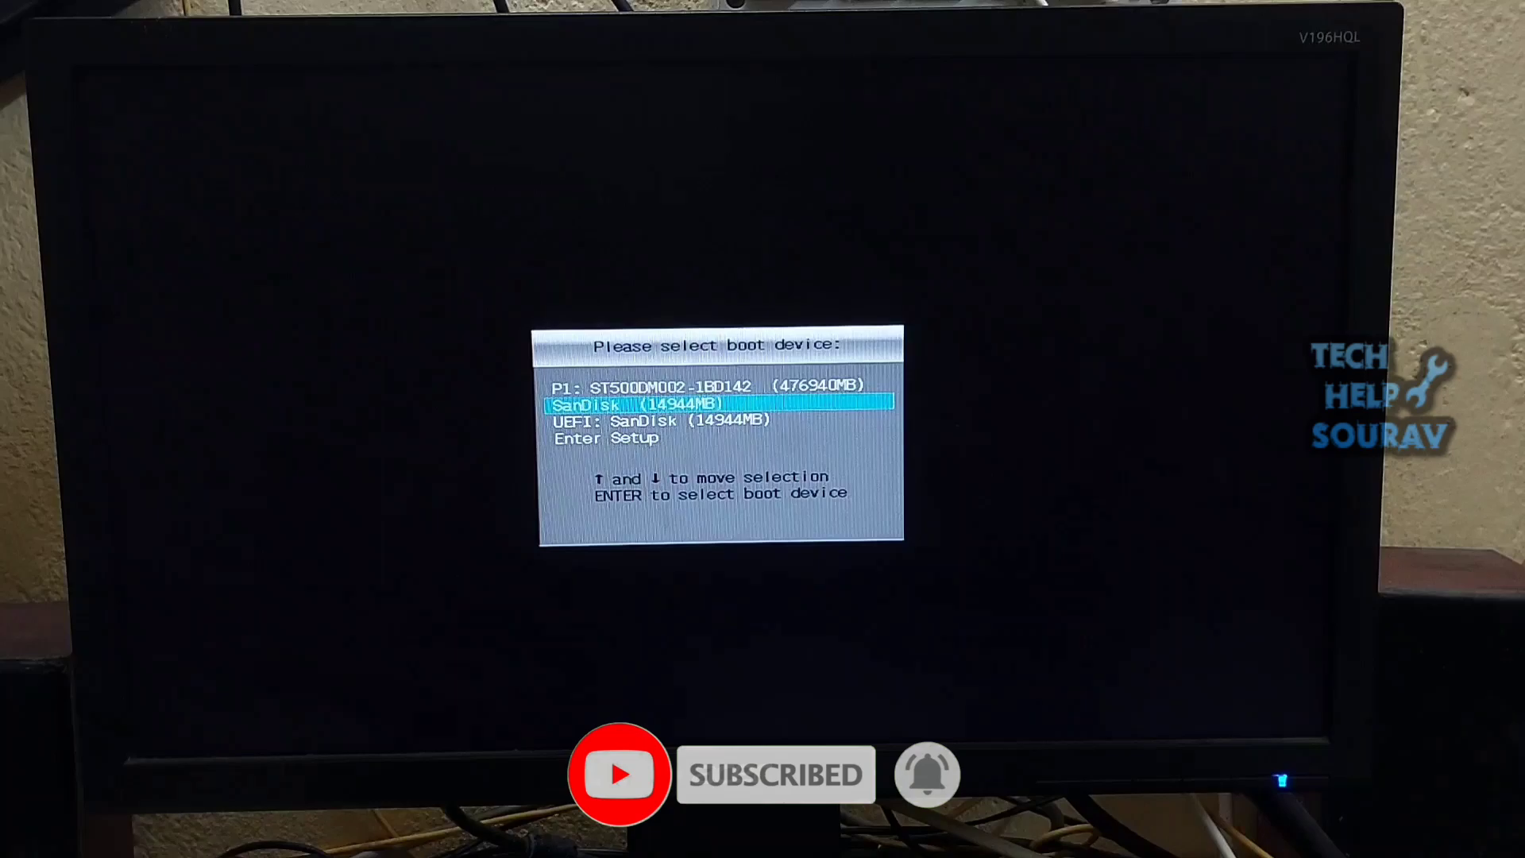
key("enter")
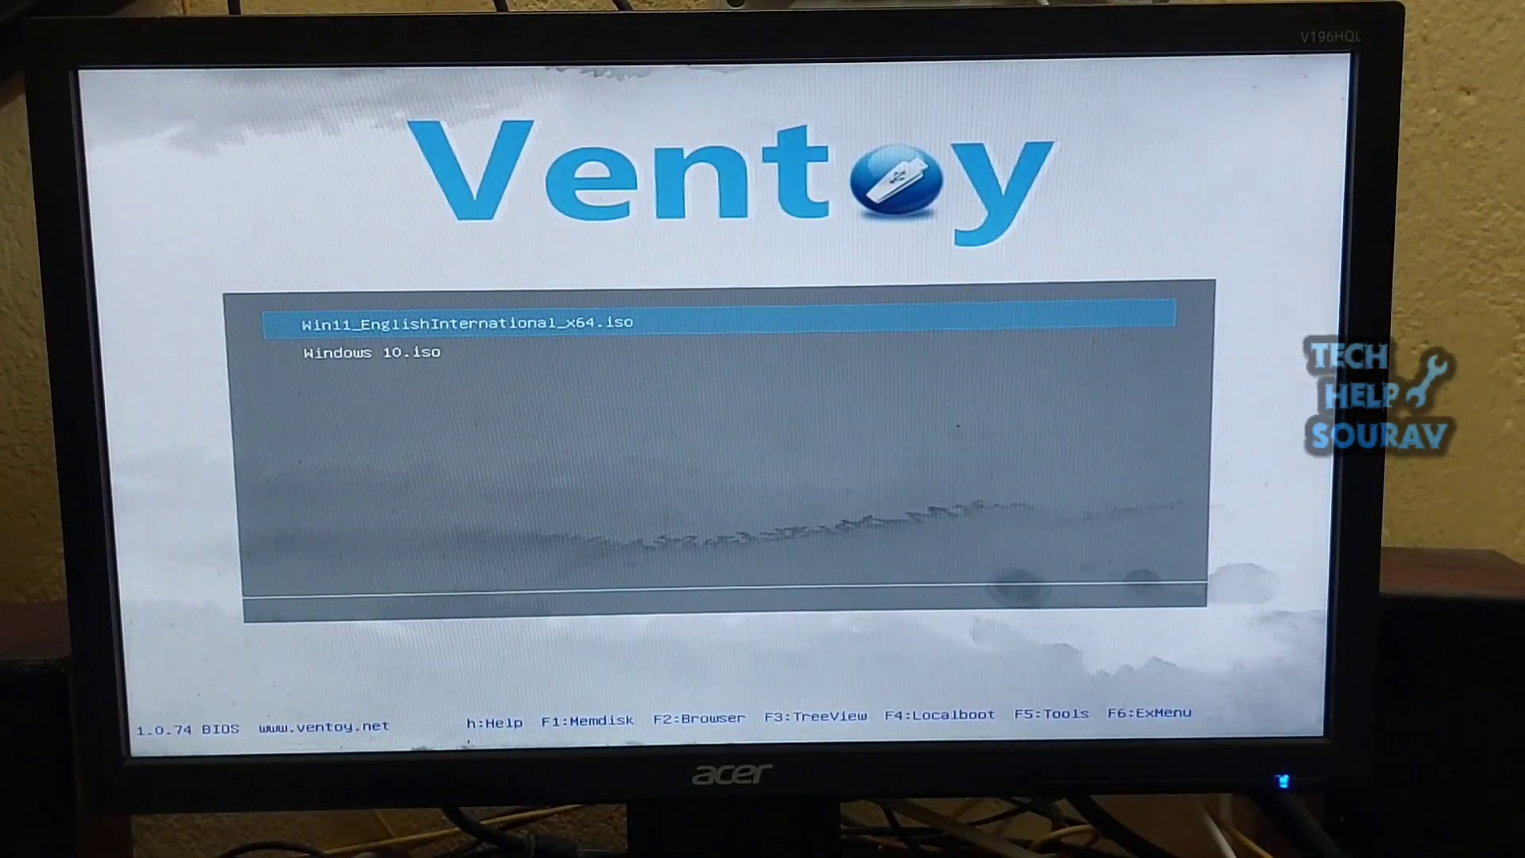
Boot Windows 10.iso from the Ventoy menu and start Windows 10 Setup (64-bit).
key("Down")
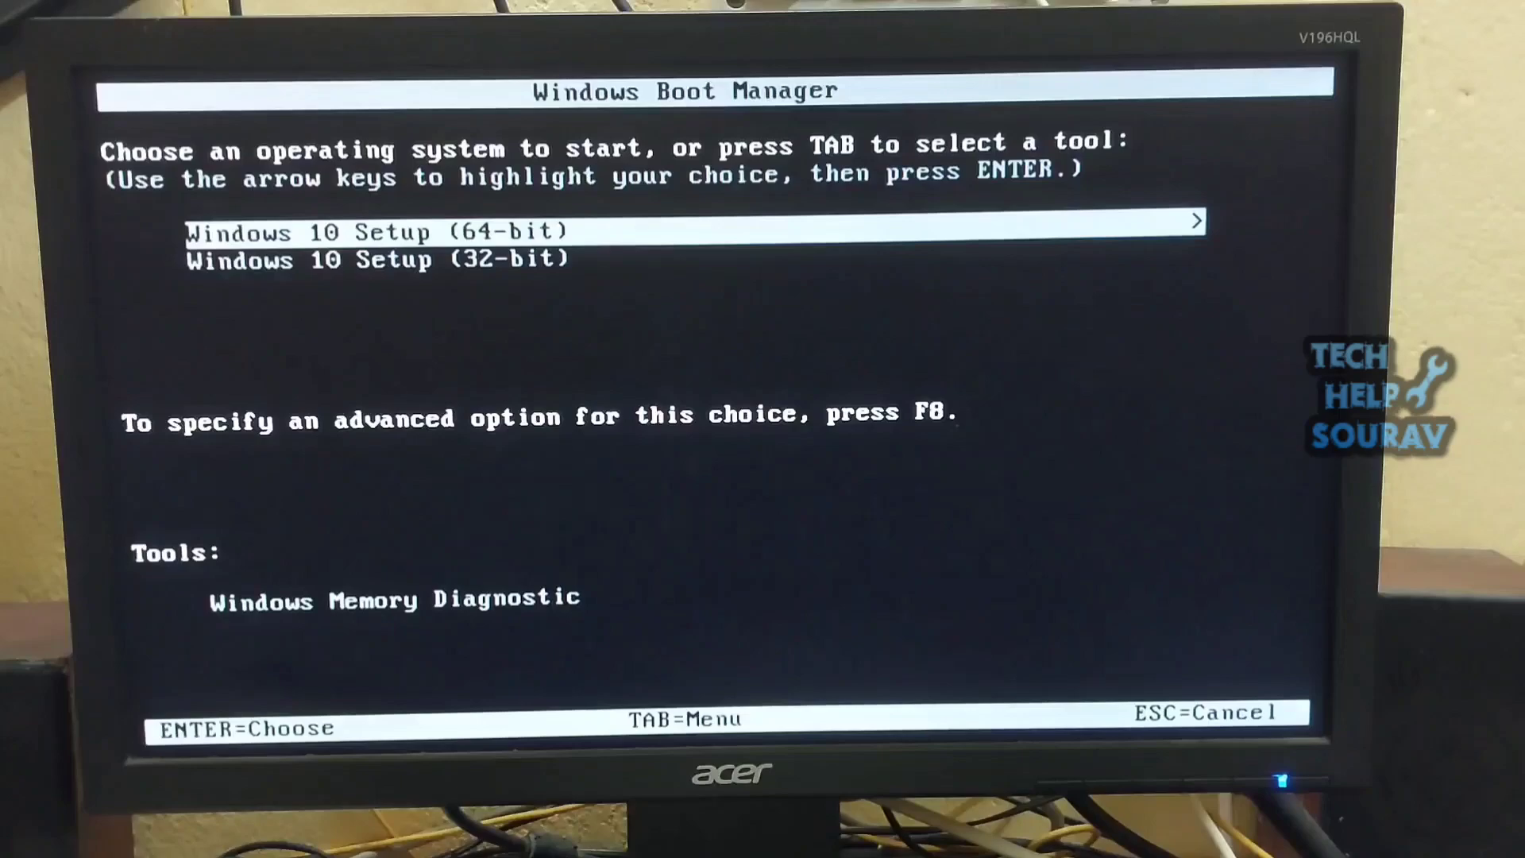
key("enter")
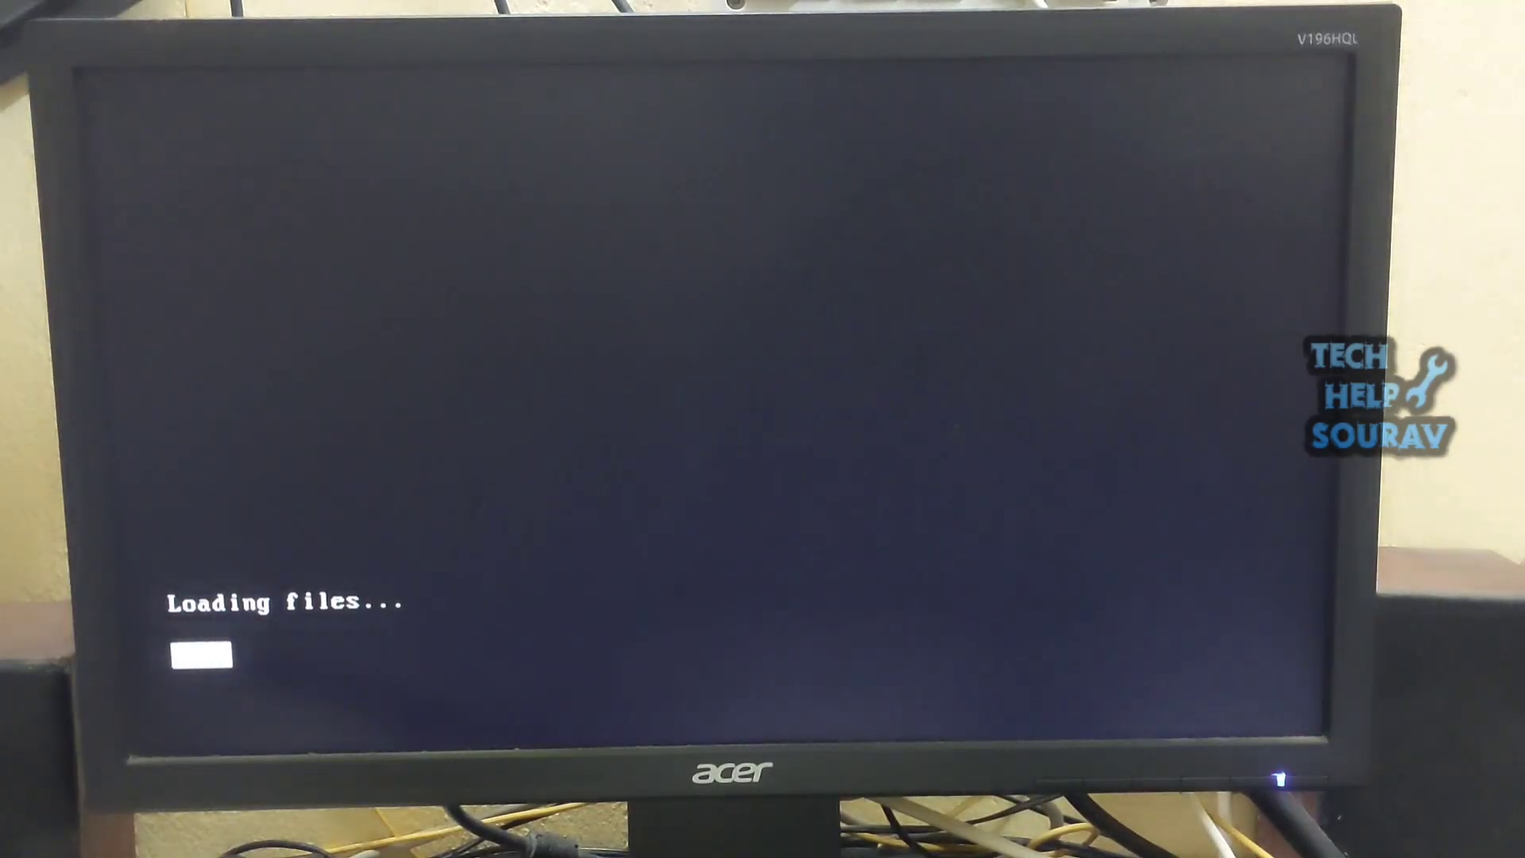